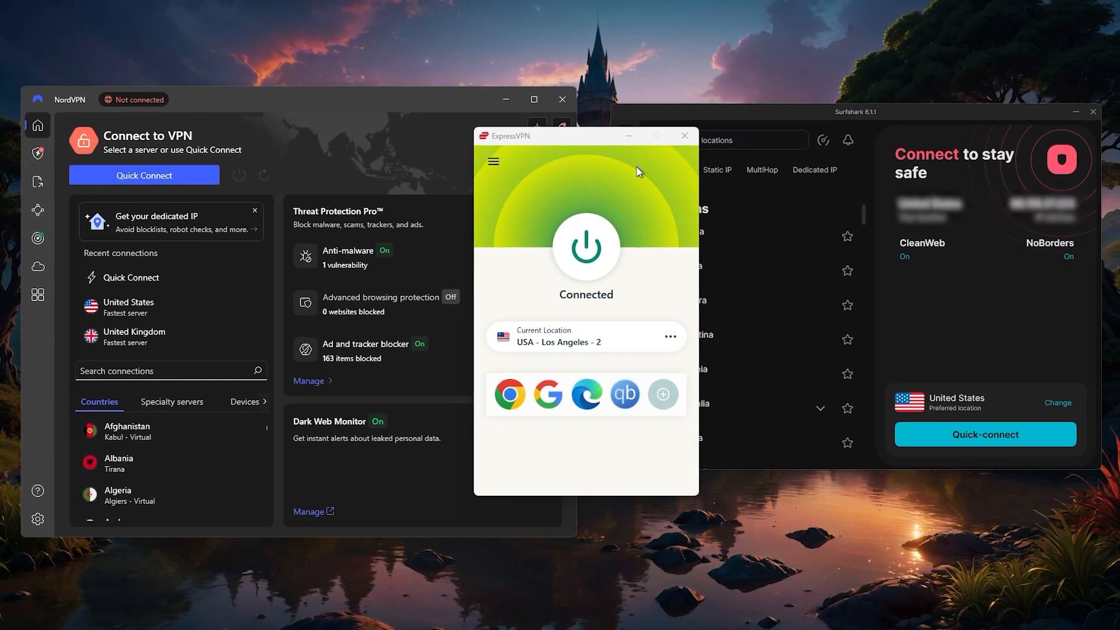
Browse the full VPN Locations list for the Americas and close it.
left_click(585, 248)
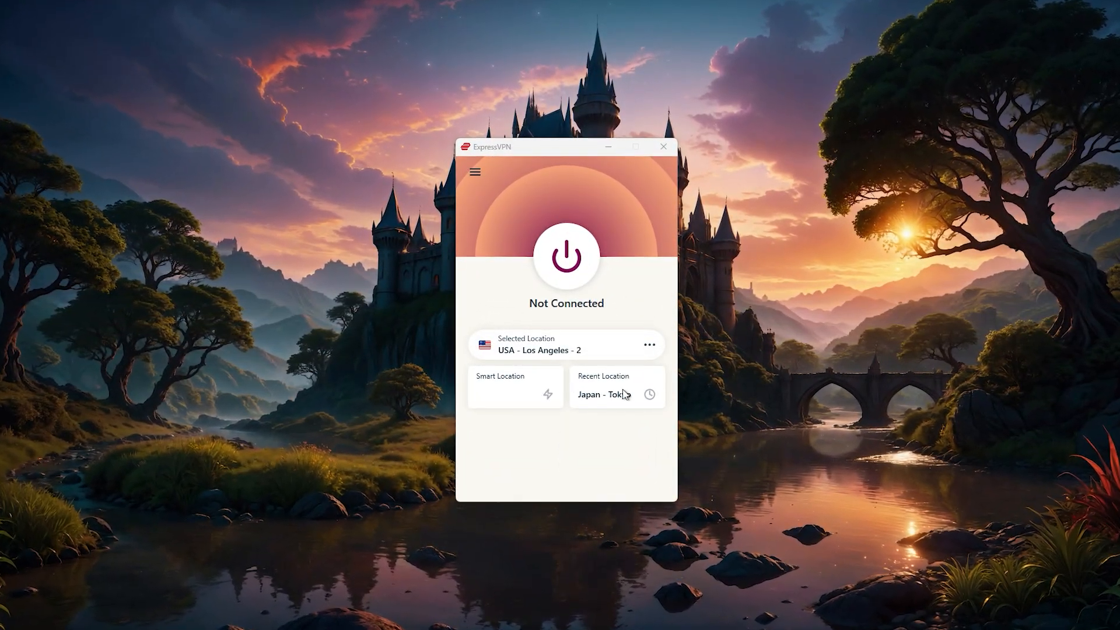
left_click(566, 255)
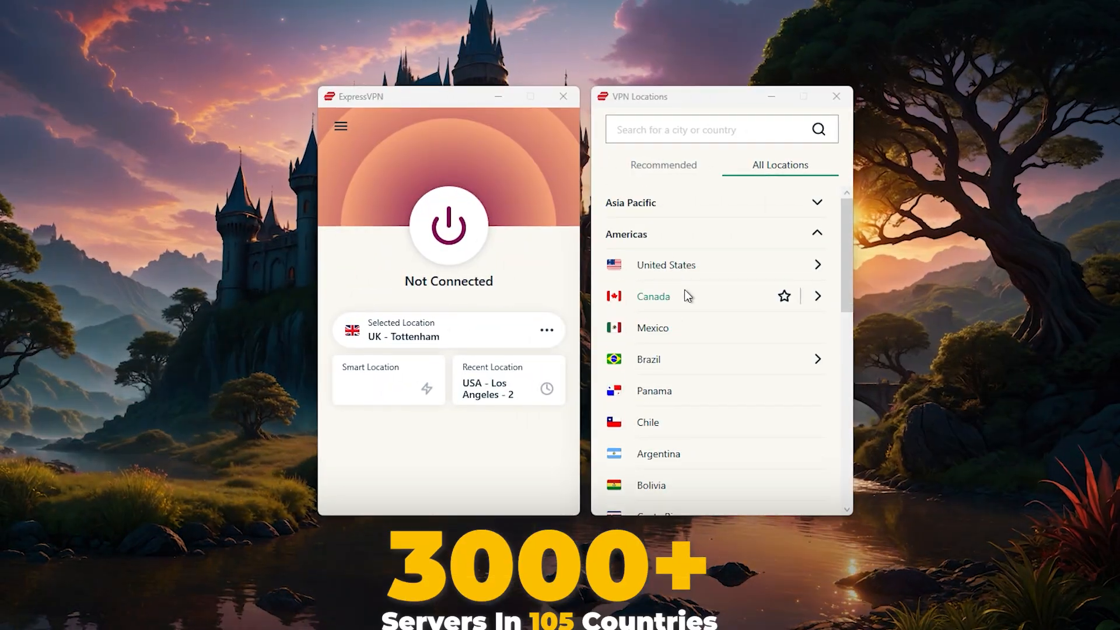
scroll("down", 3)
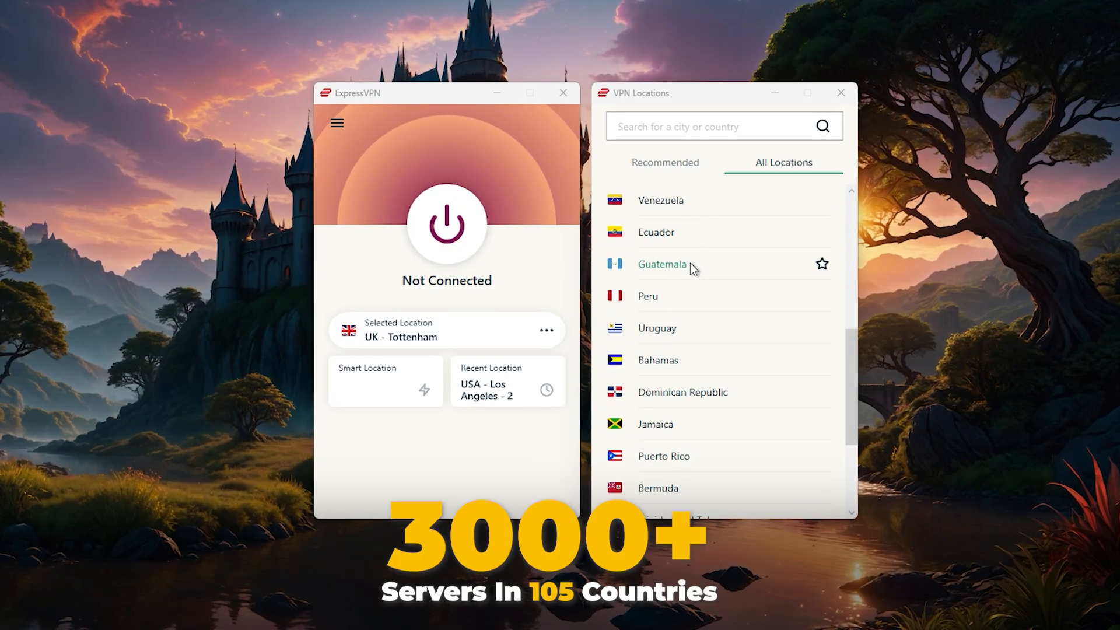
left_click(507, 390)
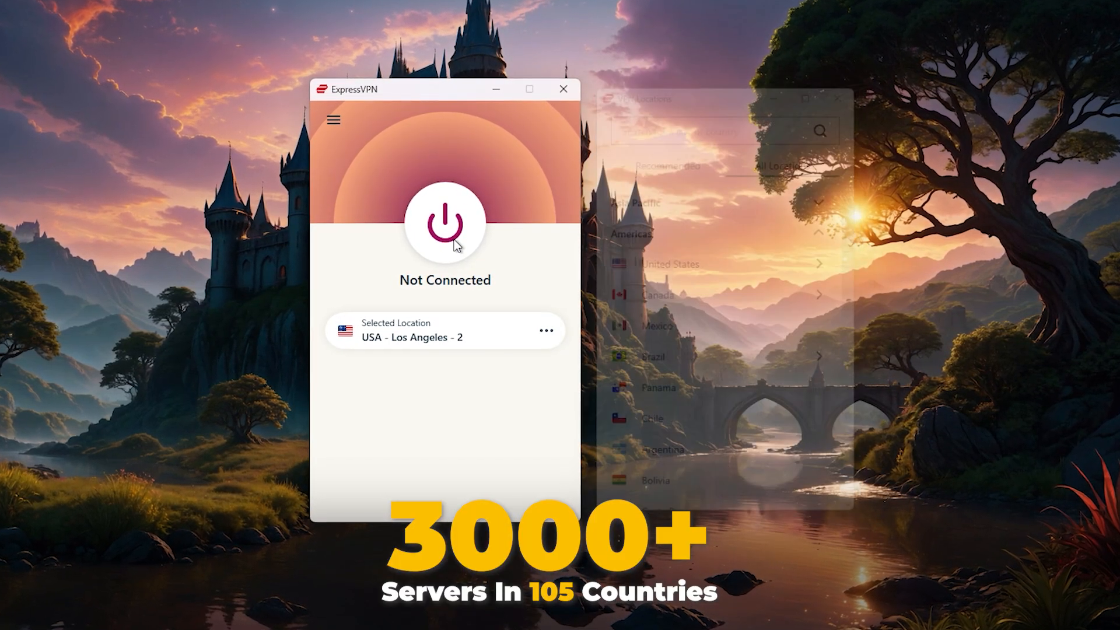
Connect to USA - Los Angeles - 2 and open the hamburger menu.
left_click(333, 119)
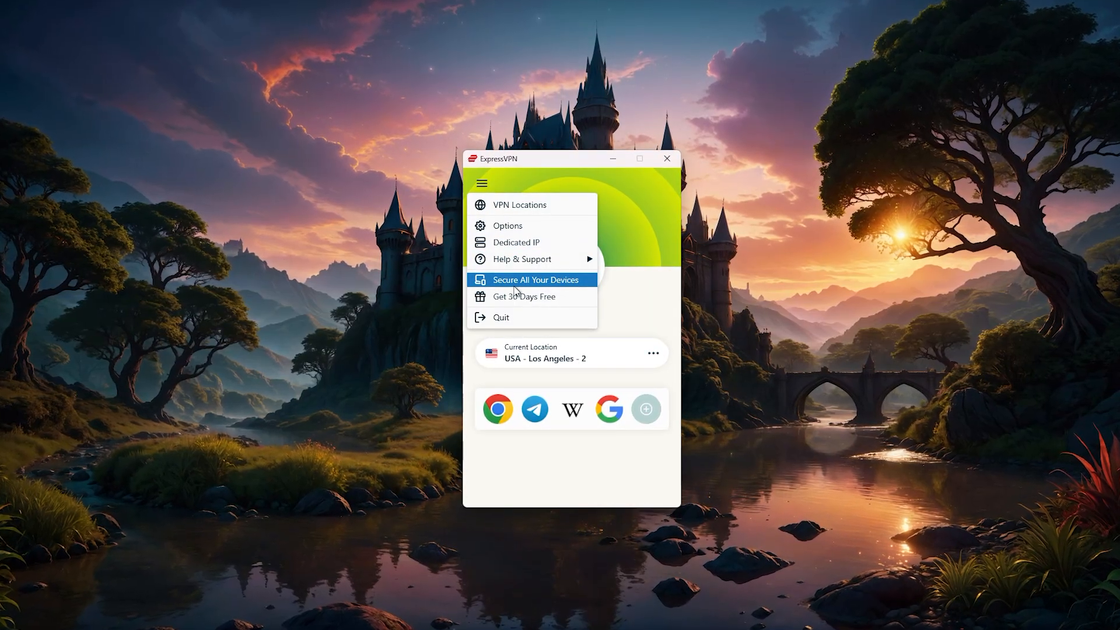
left_click(535, 279)
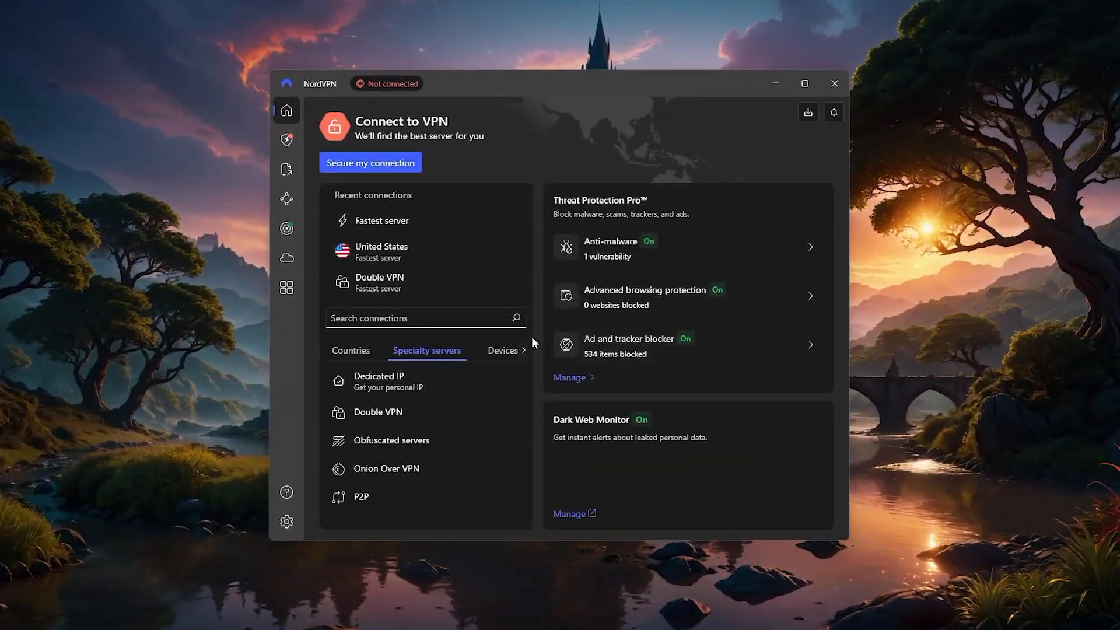
Secure the connection to United States - Seattle #8278 and scroll the Countries list.
left_click(370, 162)
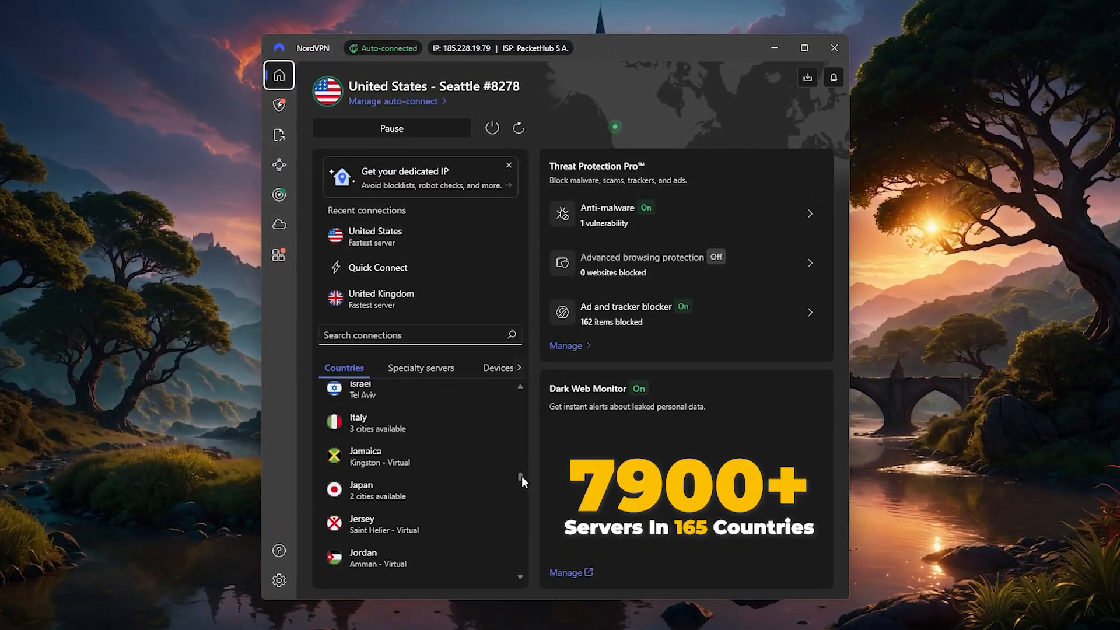
scroll("down", 3)
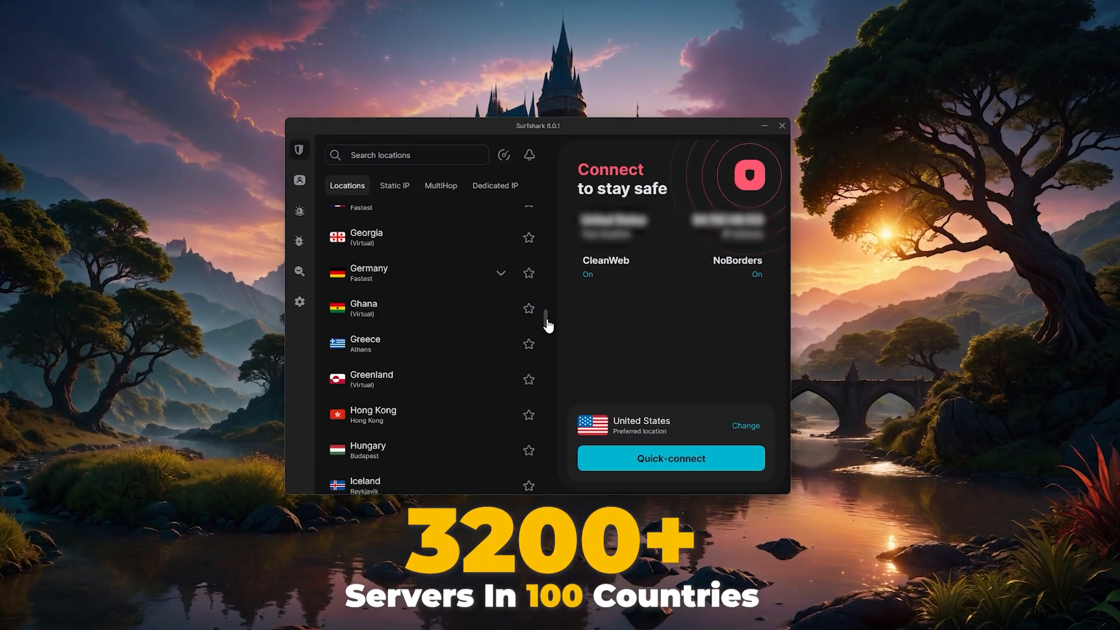
scroll("down", 3)
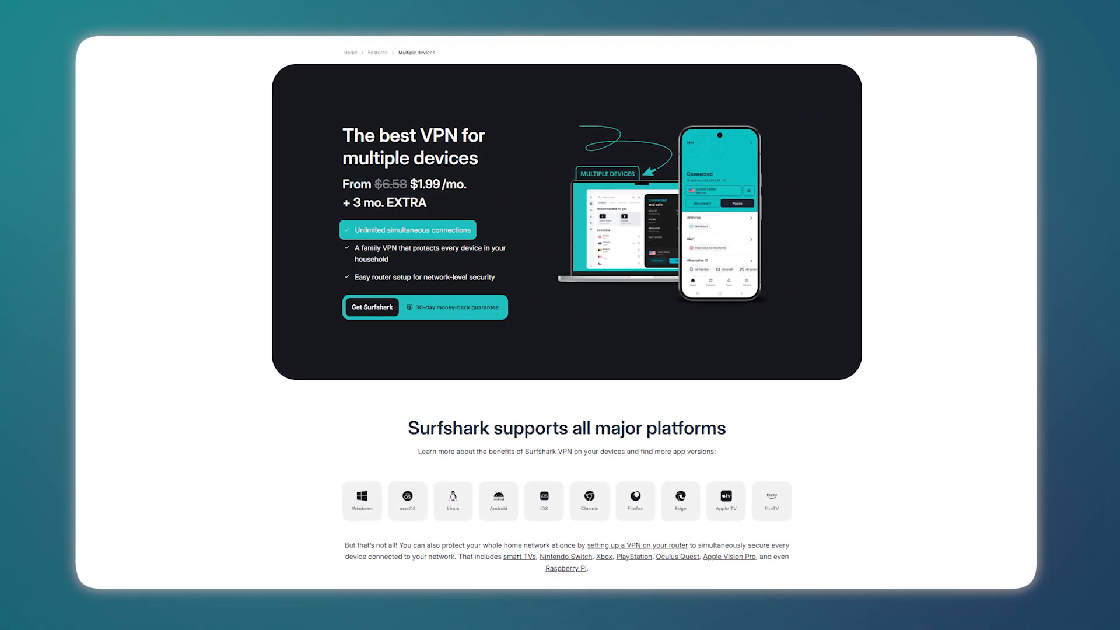
scroll("down", 3)
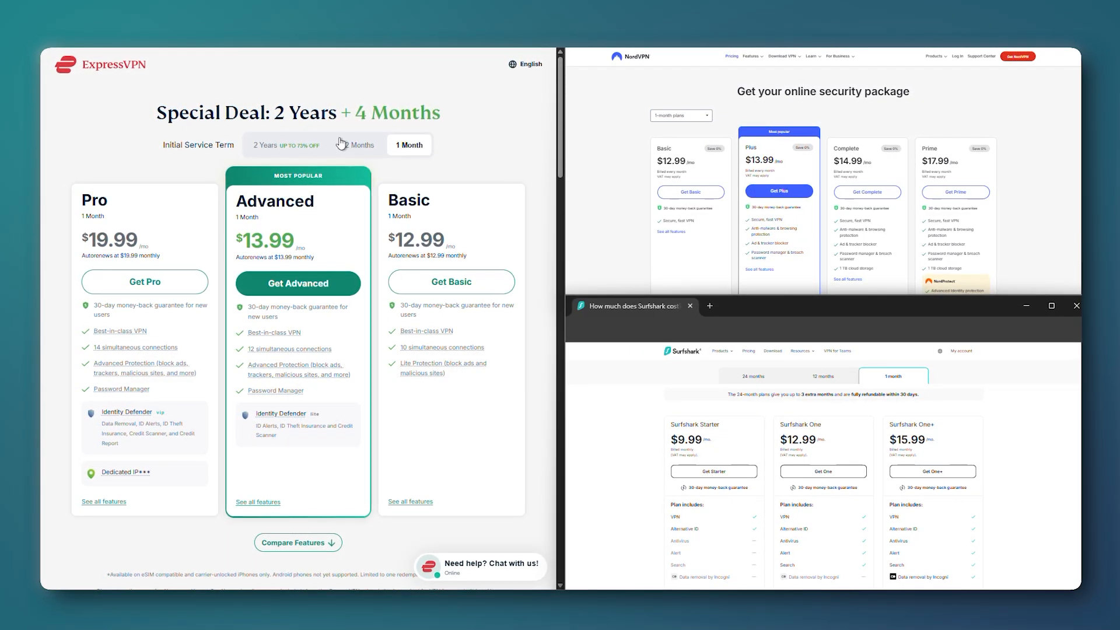
Switch the ExpressVPN and Surfshark pricing pages to 12-month plan prices.
left_click(359, 145)
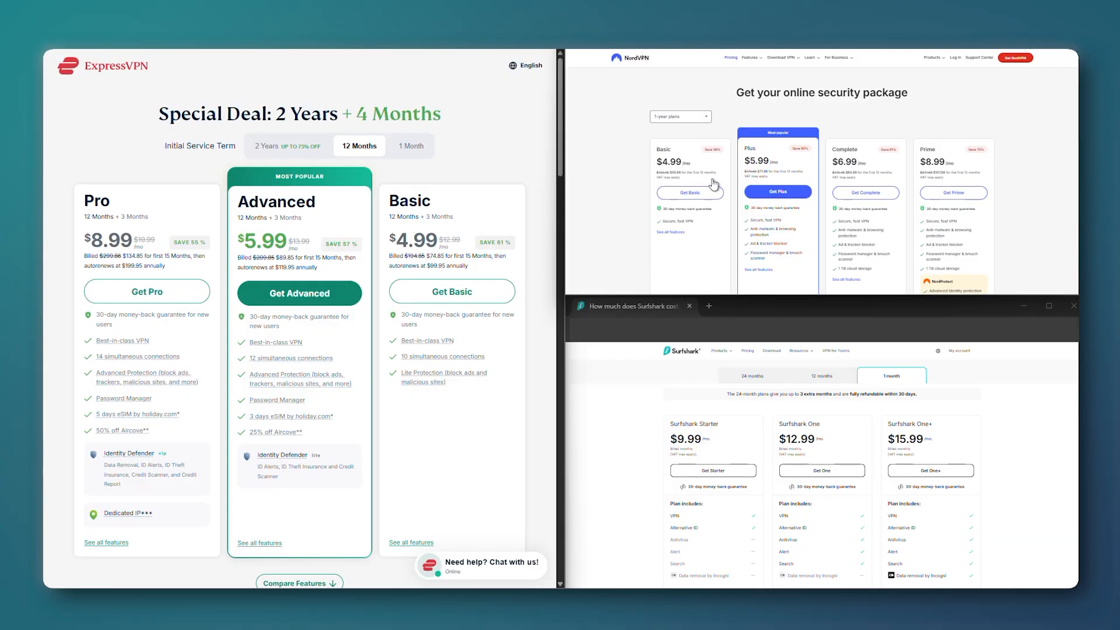
left_click(822, 376)
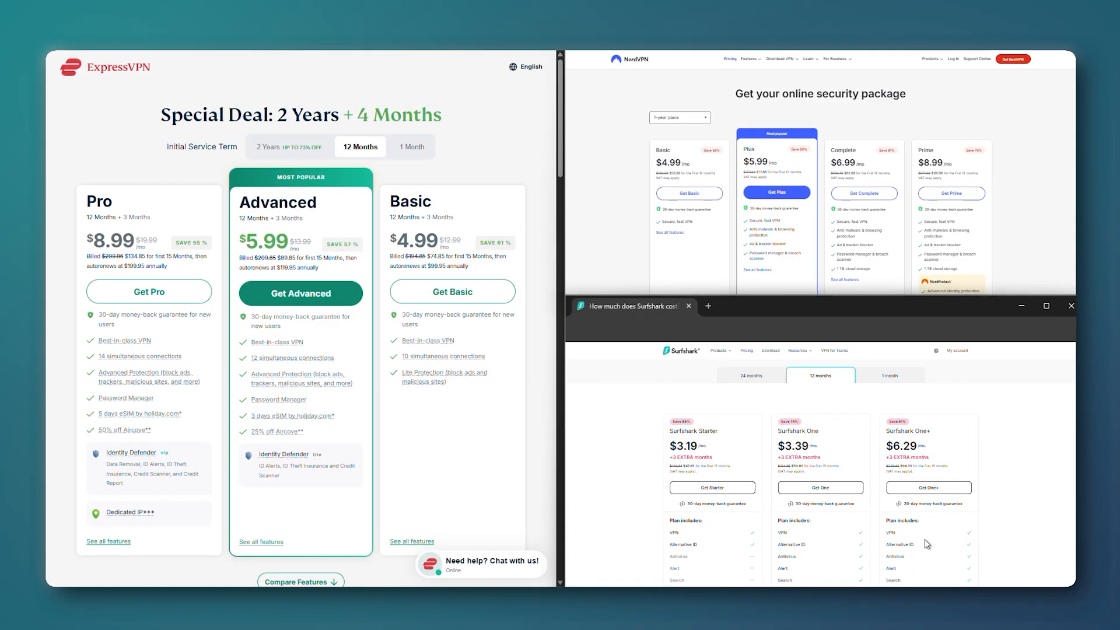
mouse_move(150, 292)
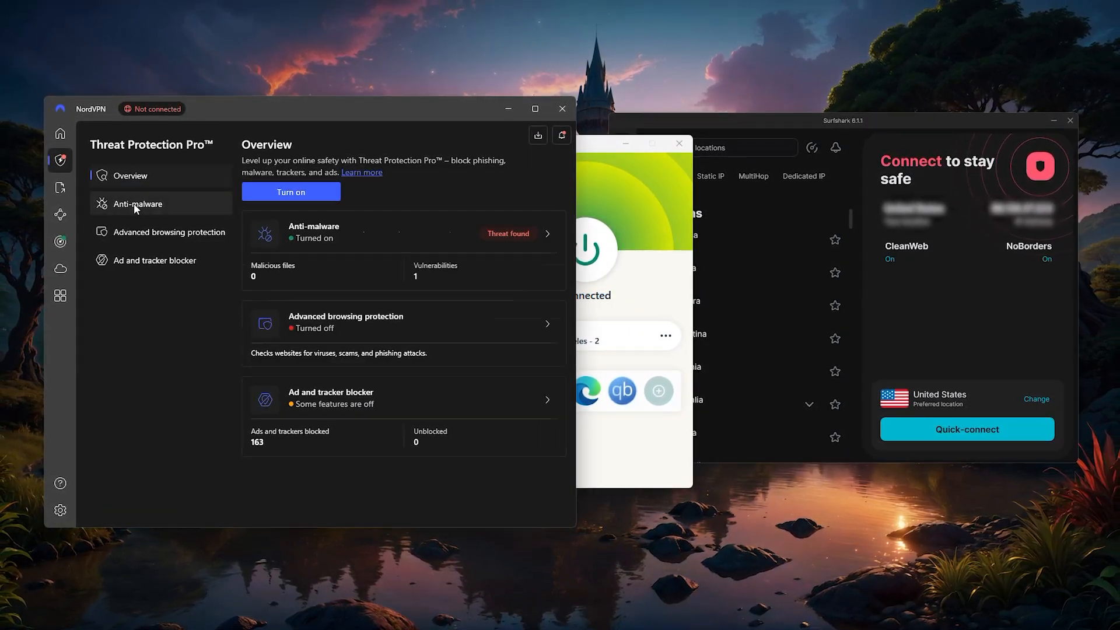
Move from Threat Protection Pro to the File transfers section in the sidebar.
left_click(63, 188)
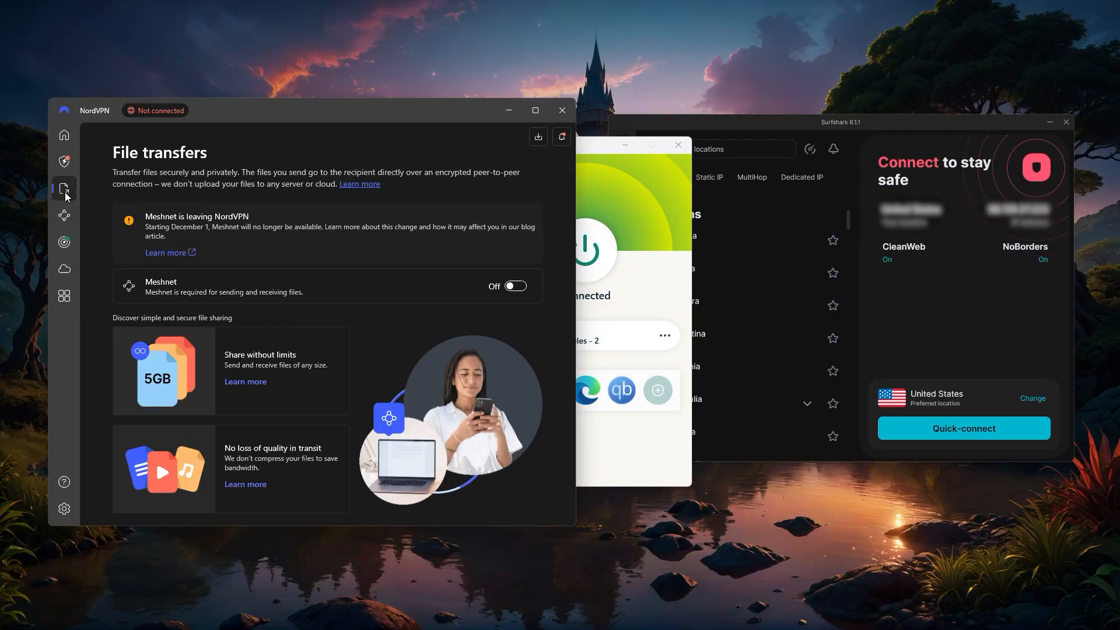